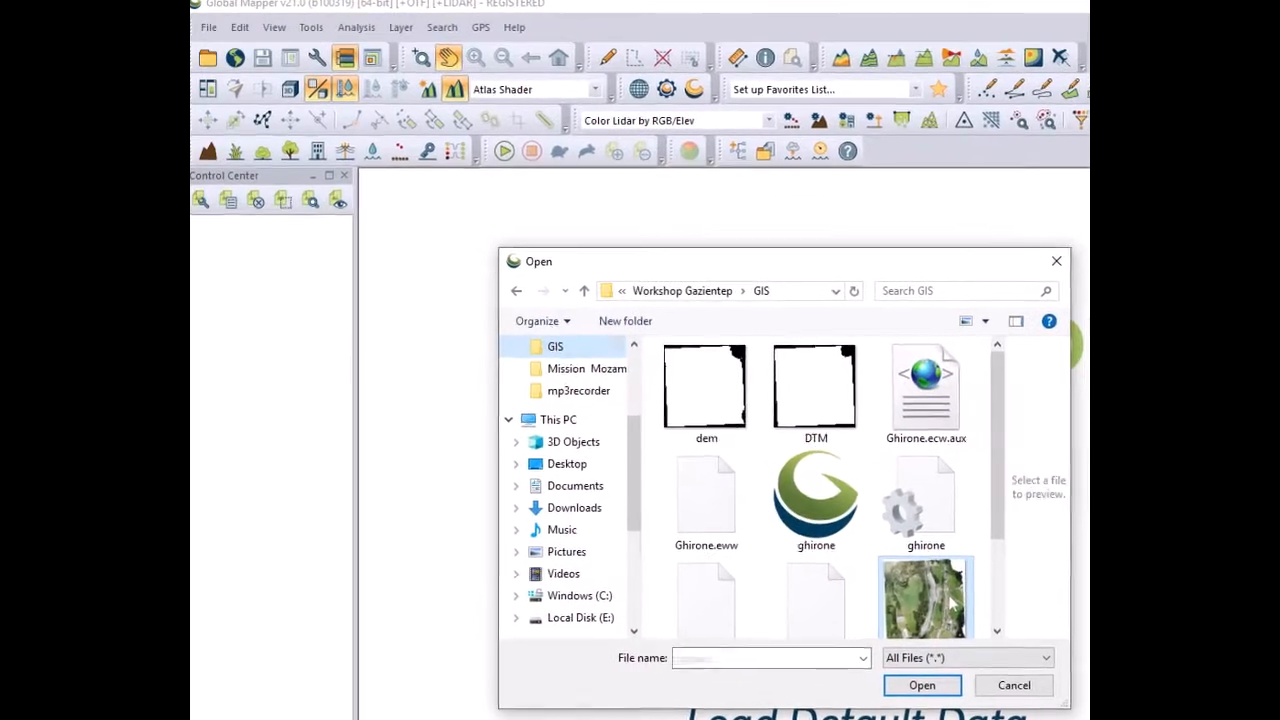
- Load the ghirone.jpg drone orthophoto as the workspace's first layer
click(920, 684)
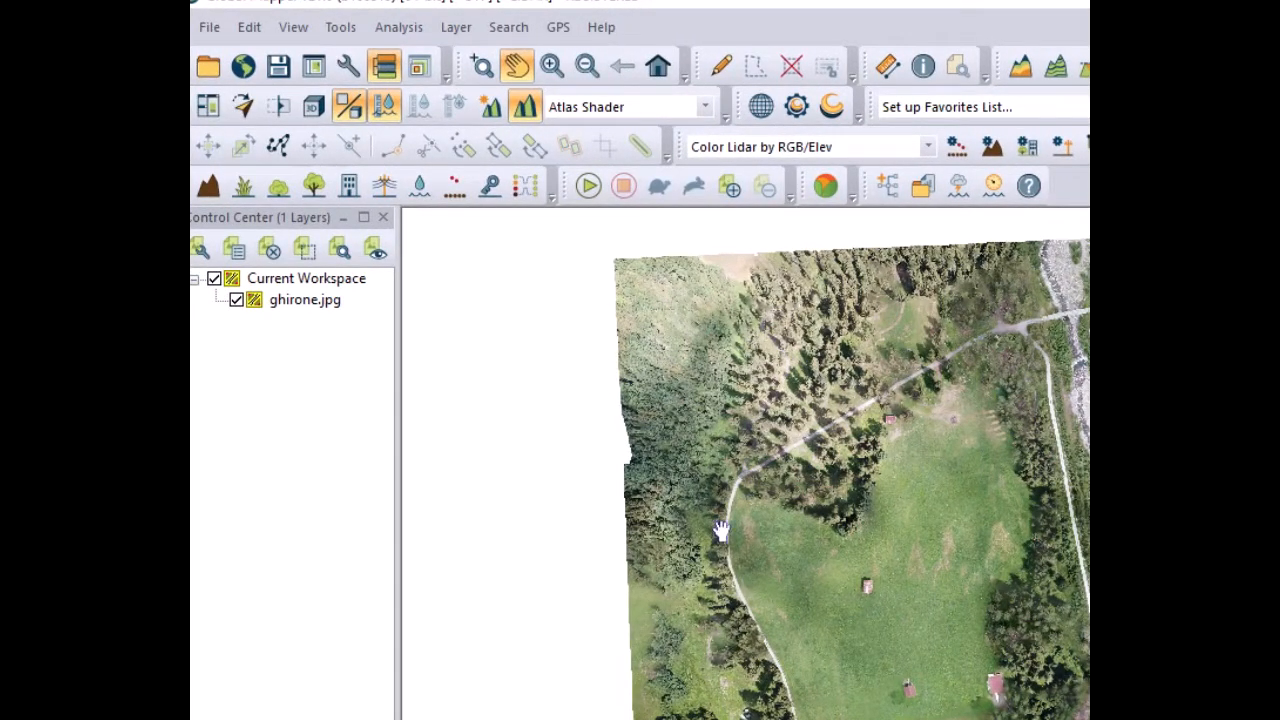
click(244, 64)
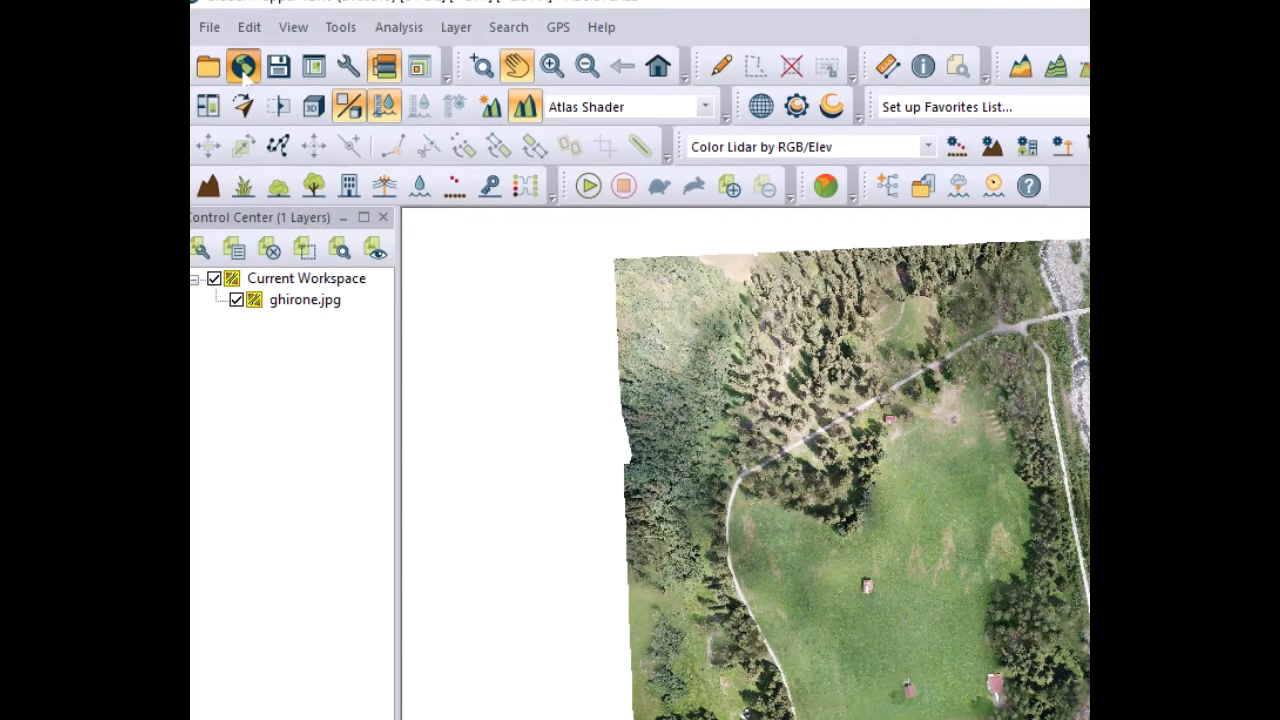
click(244, 66)
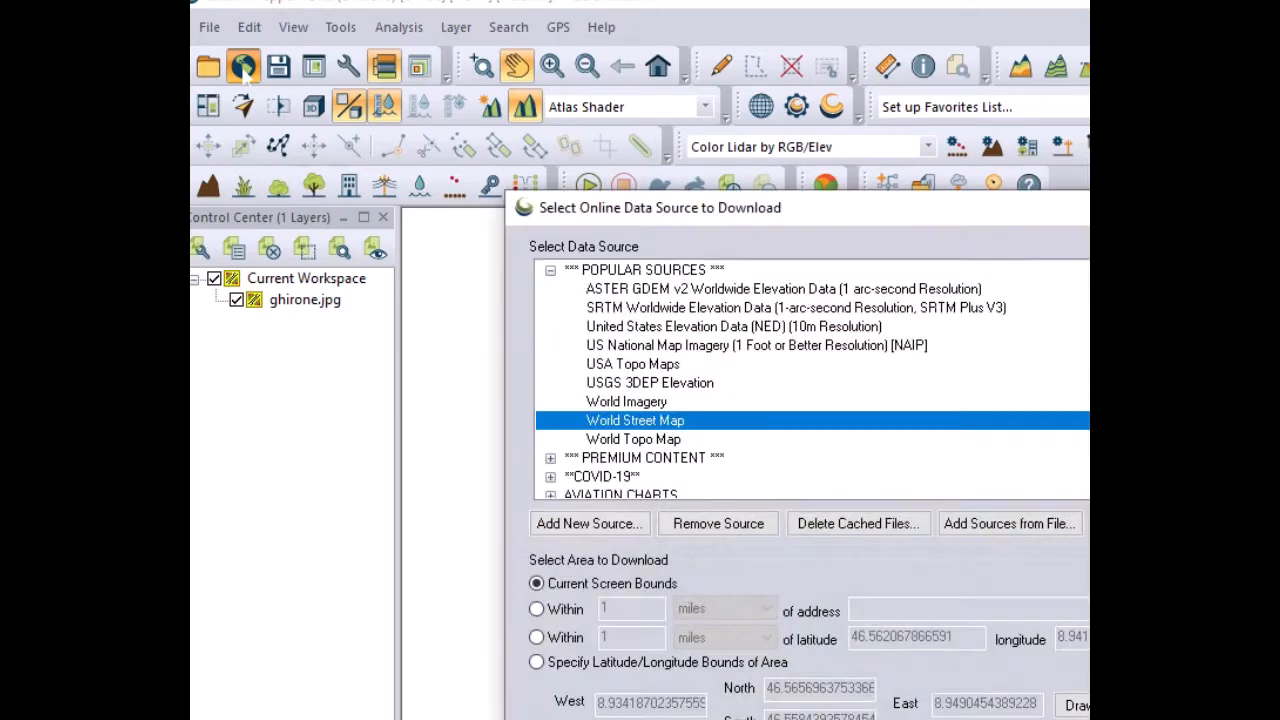
click(550, 268)
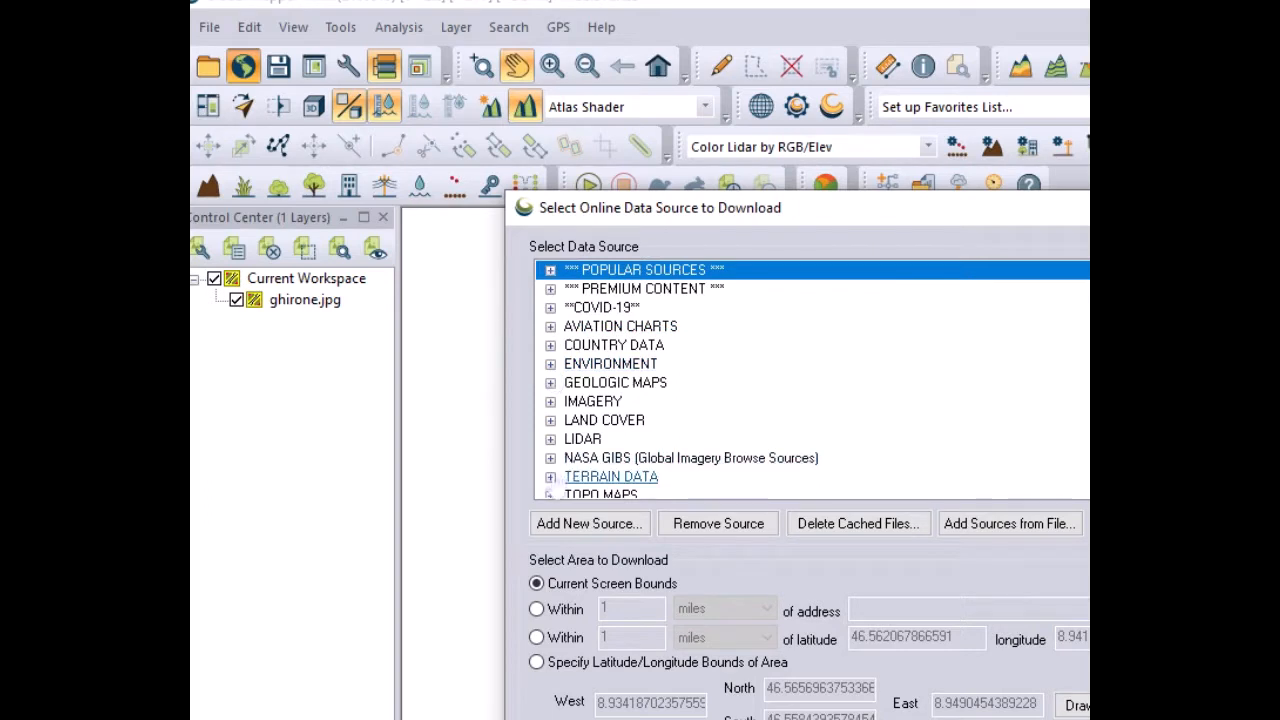
click(550, 476)
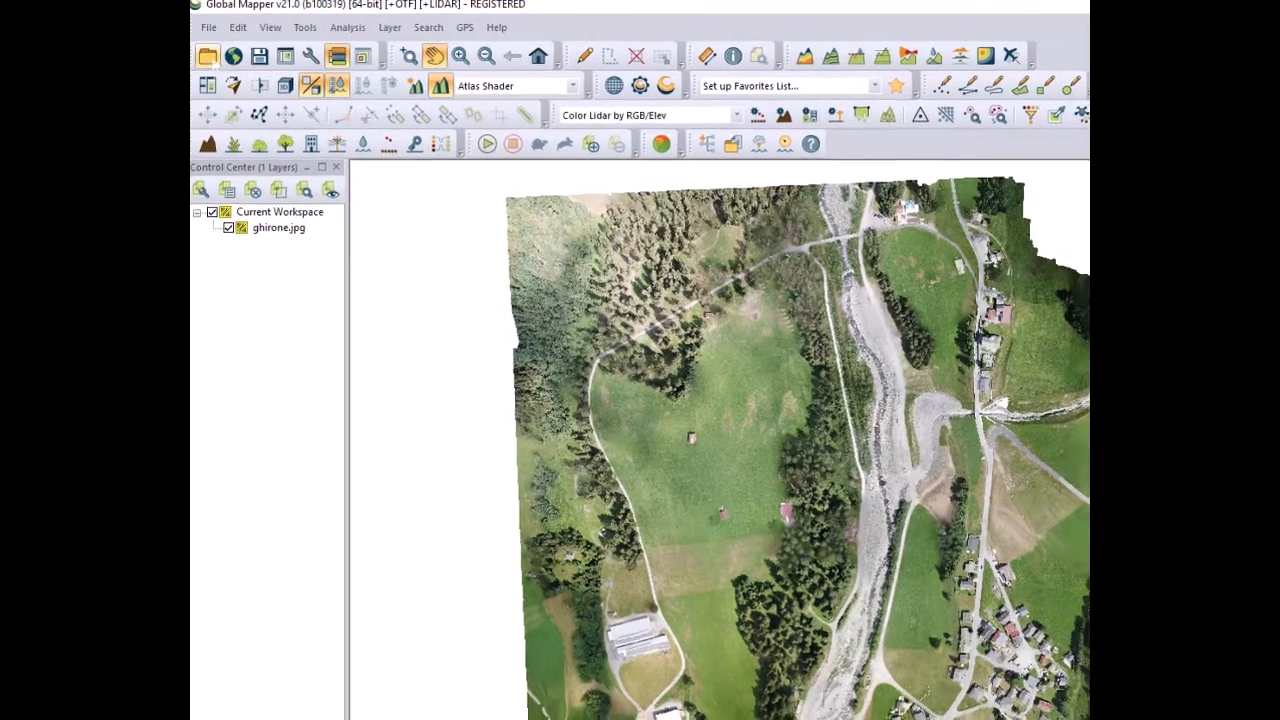
- Load DTM.tif as a second layer and draw ghirone.jpg above the elevation shading
click(208, 56)
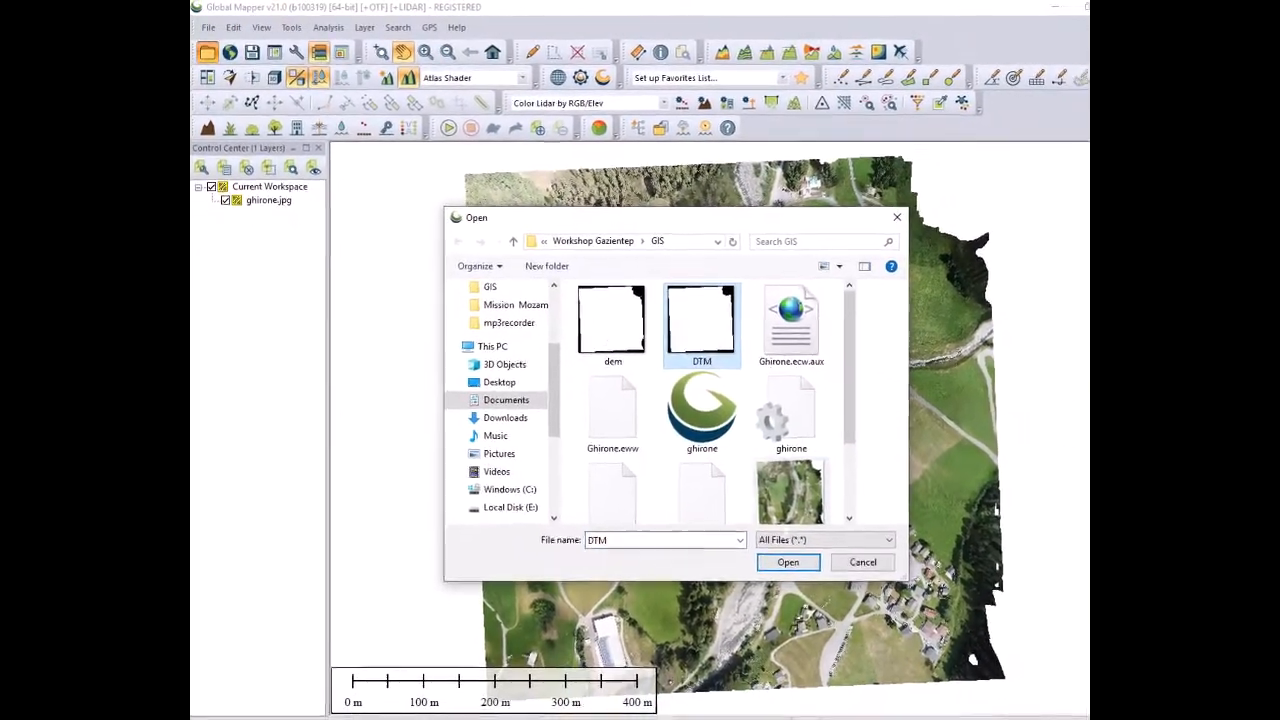
click(788, 562)
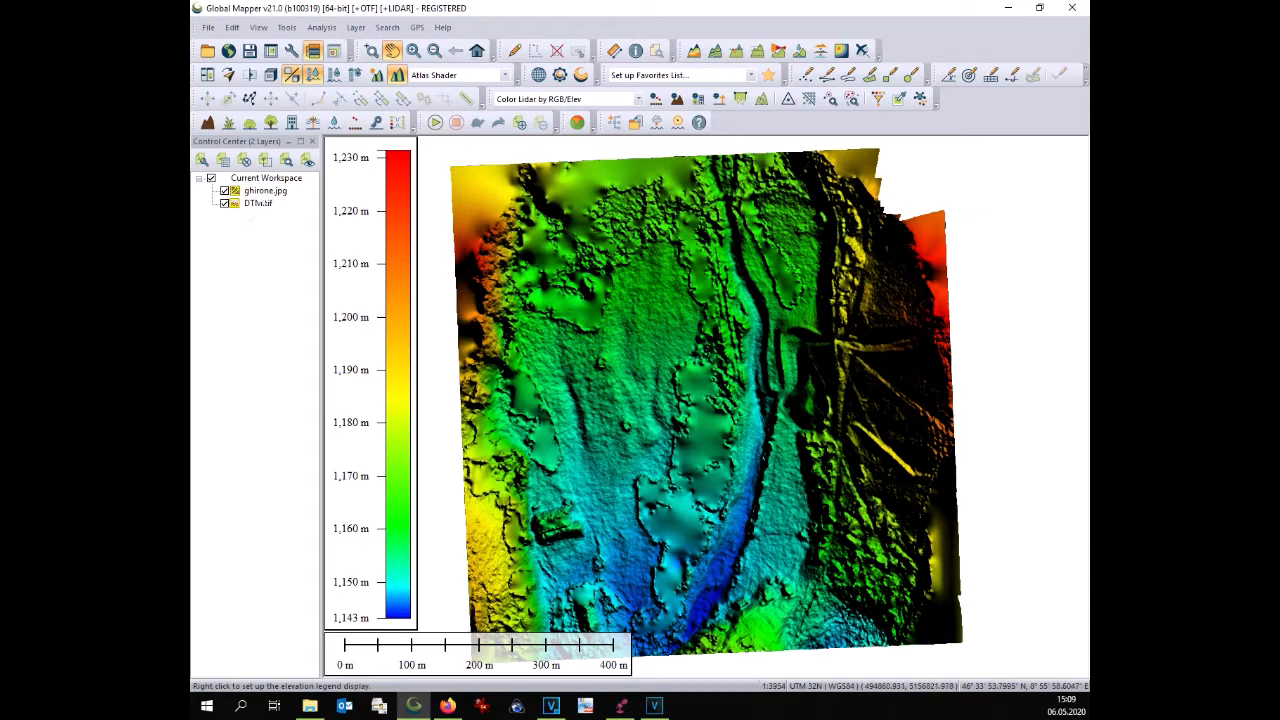
click(264, 190)
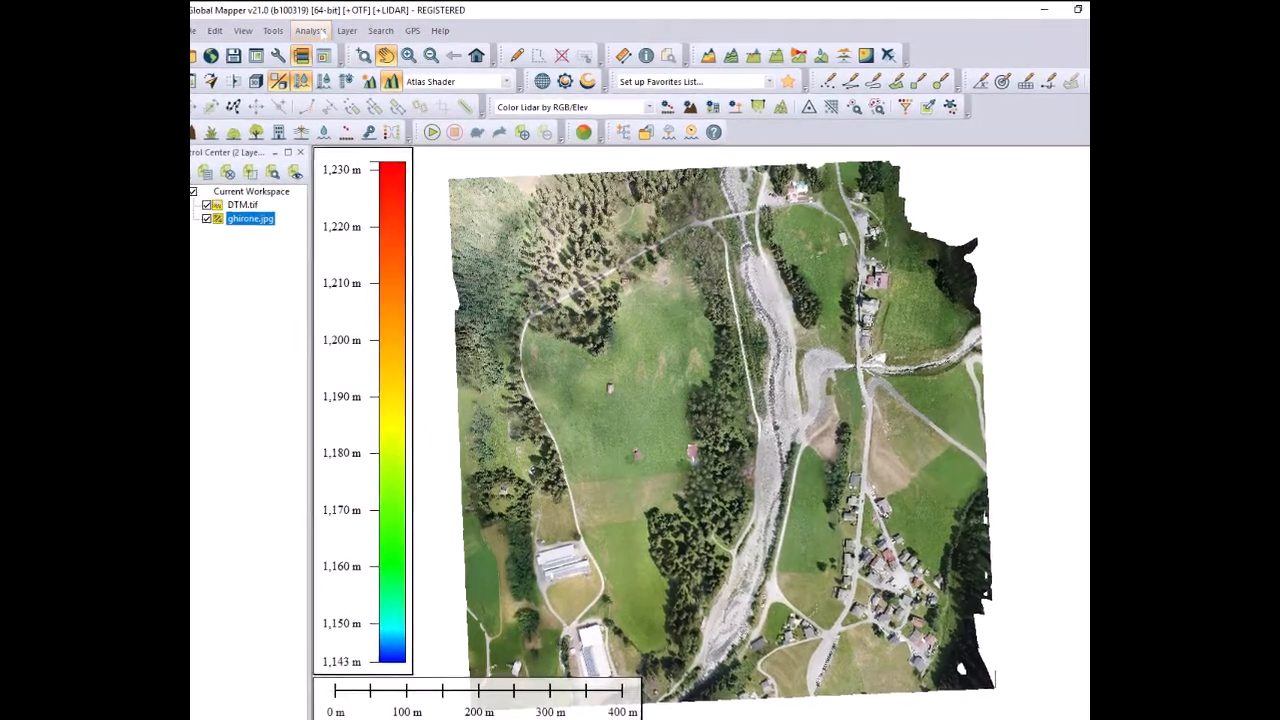
- Start Generate Contours from the DTM with 1 m interval, layer GENERATED CONTOURS 1m
click(308, 30)
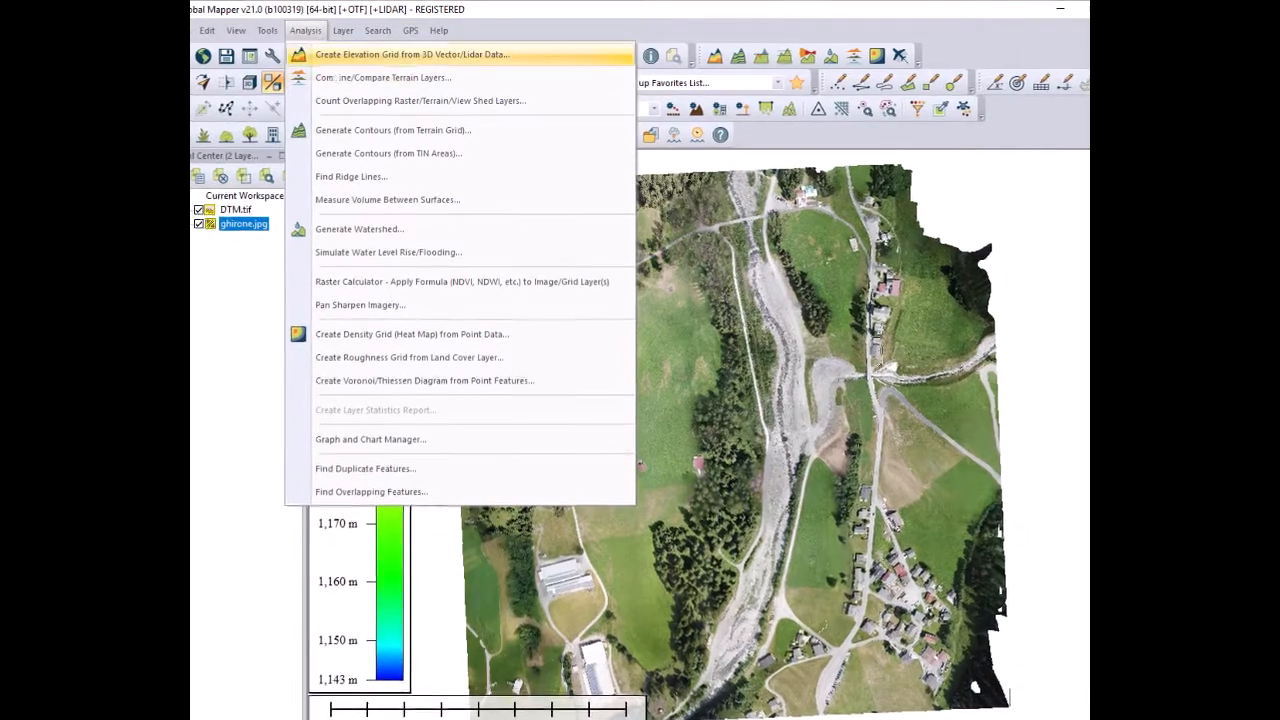
mouse_move(410, 130)
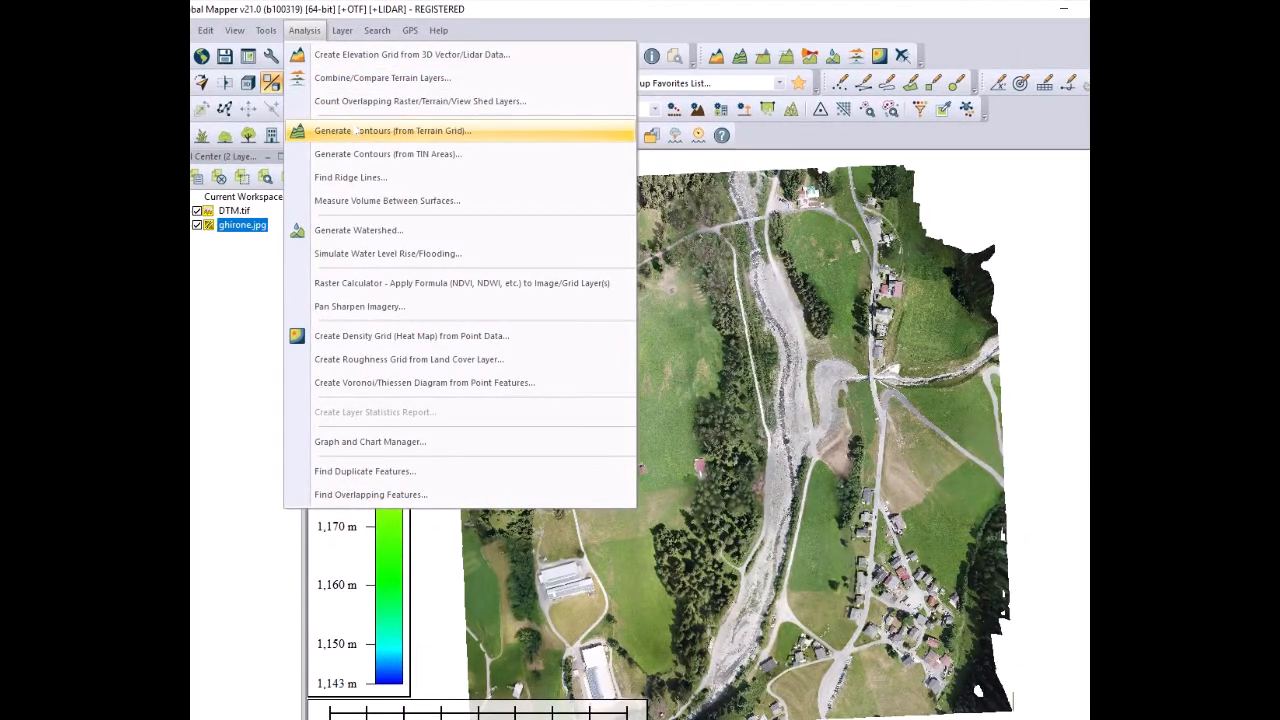
click(390, 130)
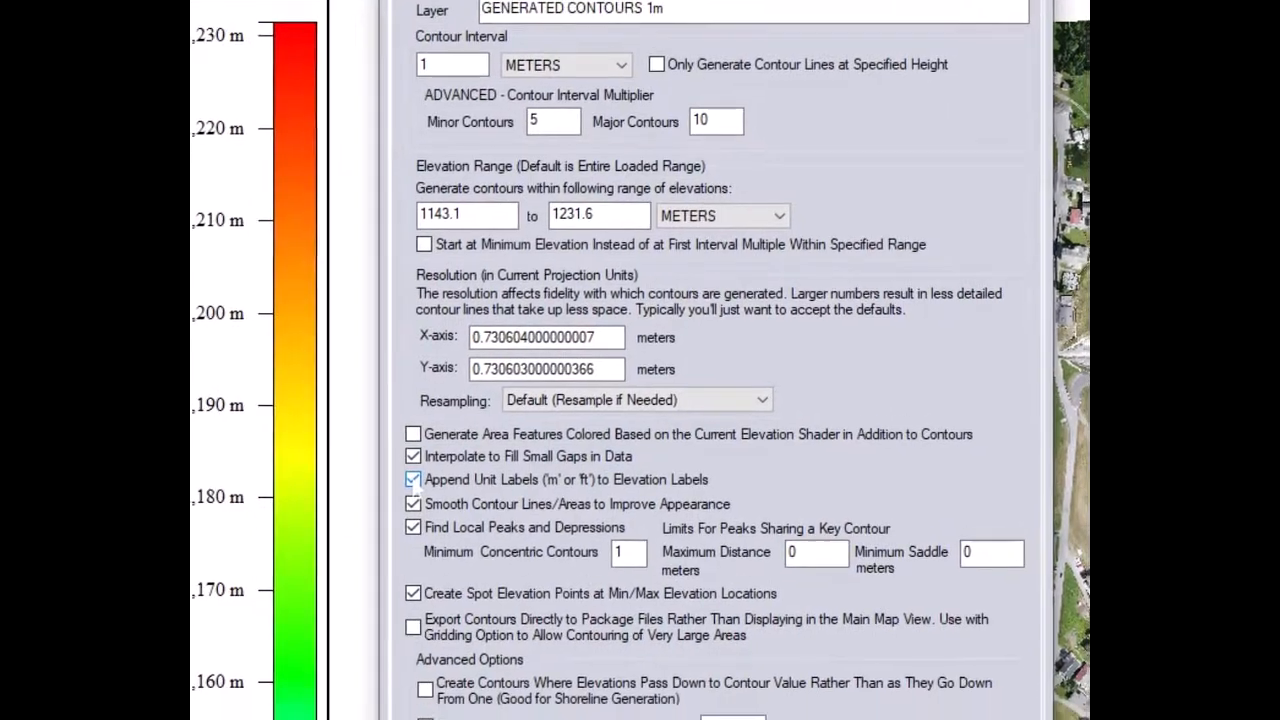
scroll(down, 3)
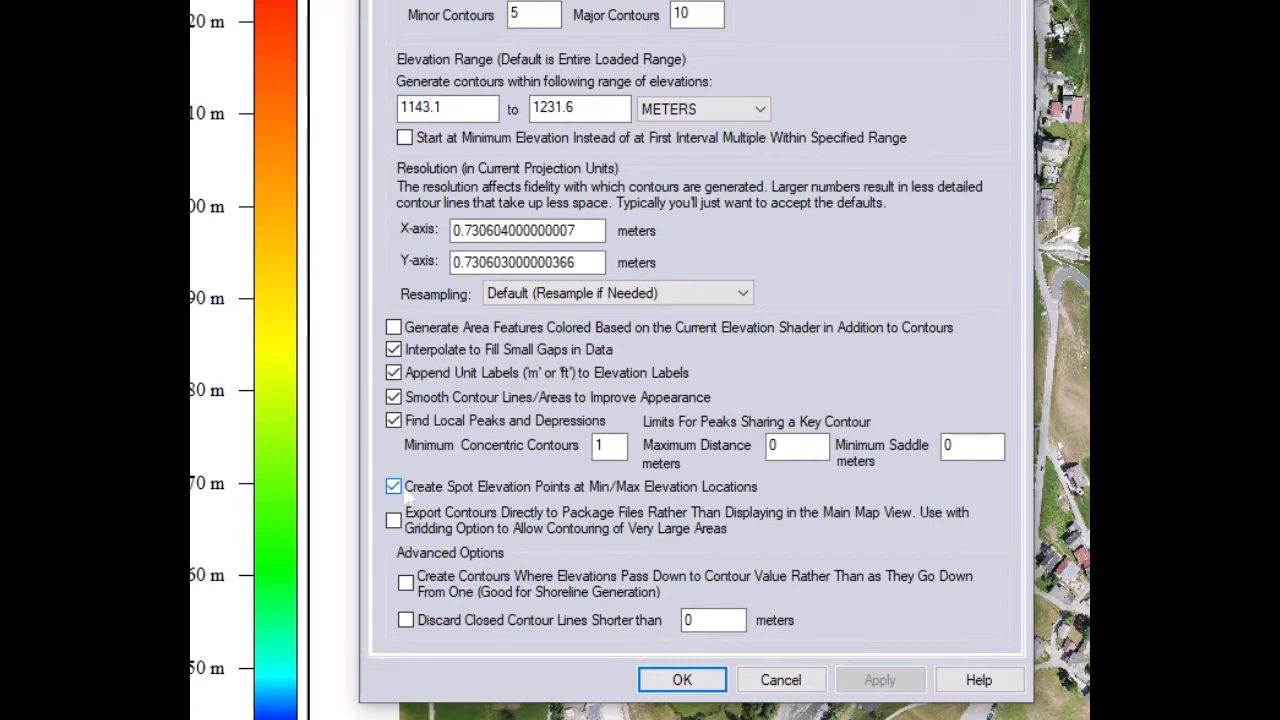
mouse_move(464, 472)
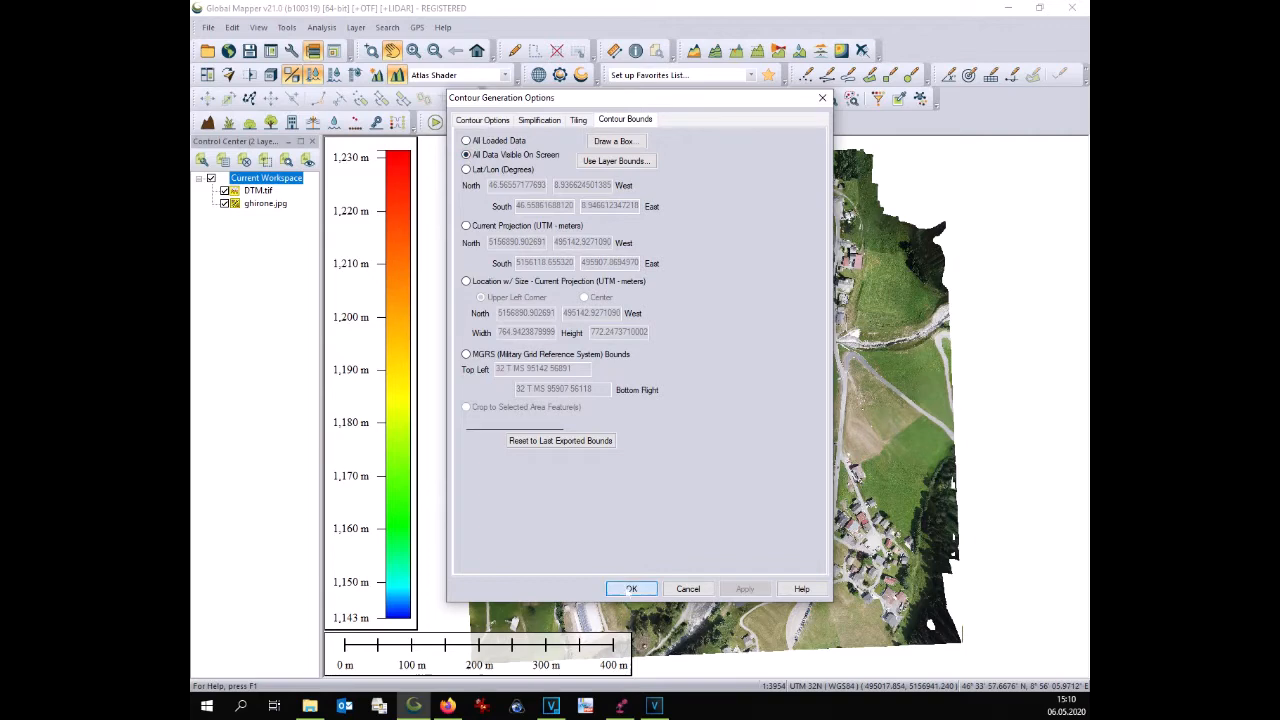
click(632, 588)
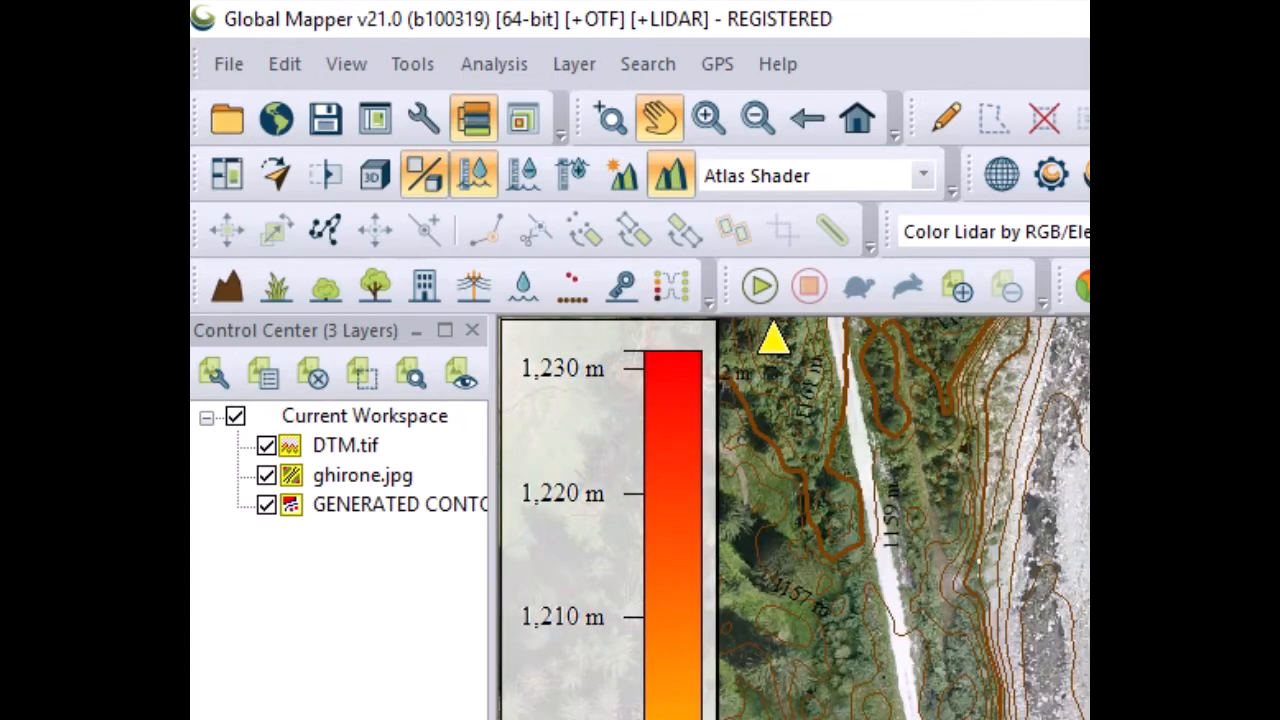
mouse_move(400, 504)
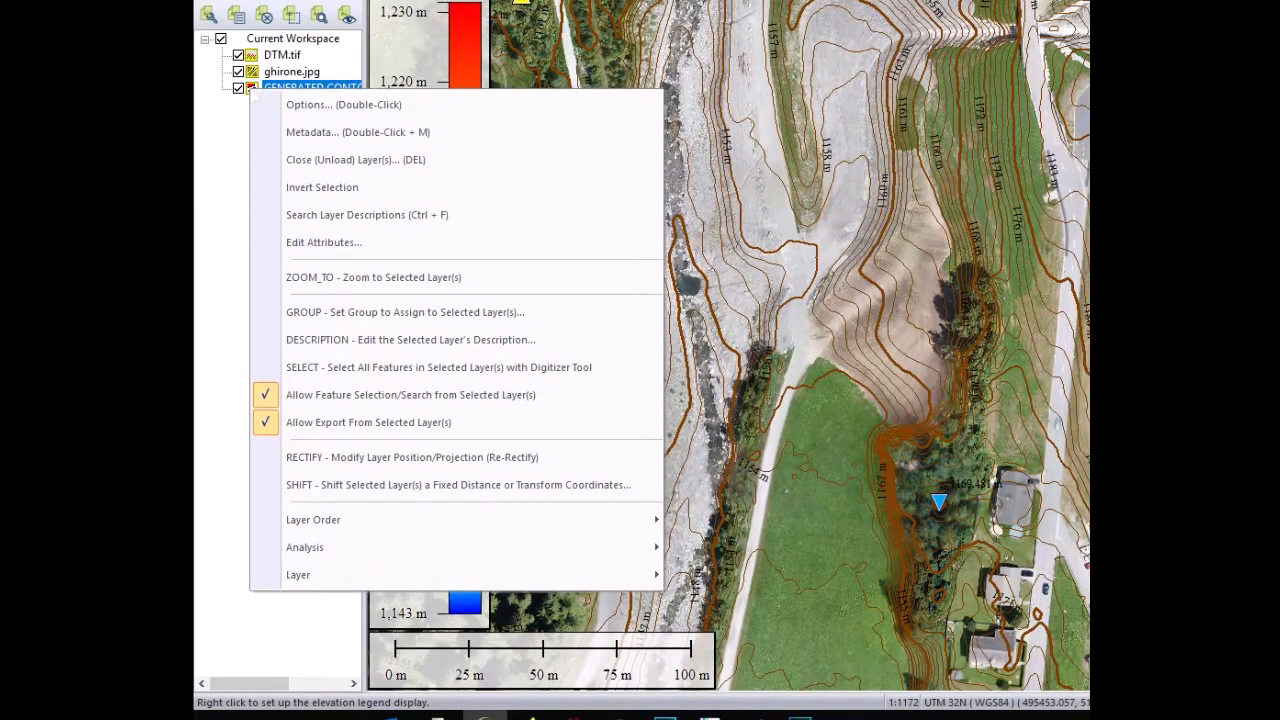
mouse_move(298, 574)
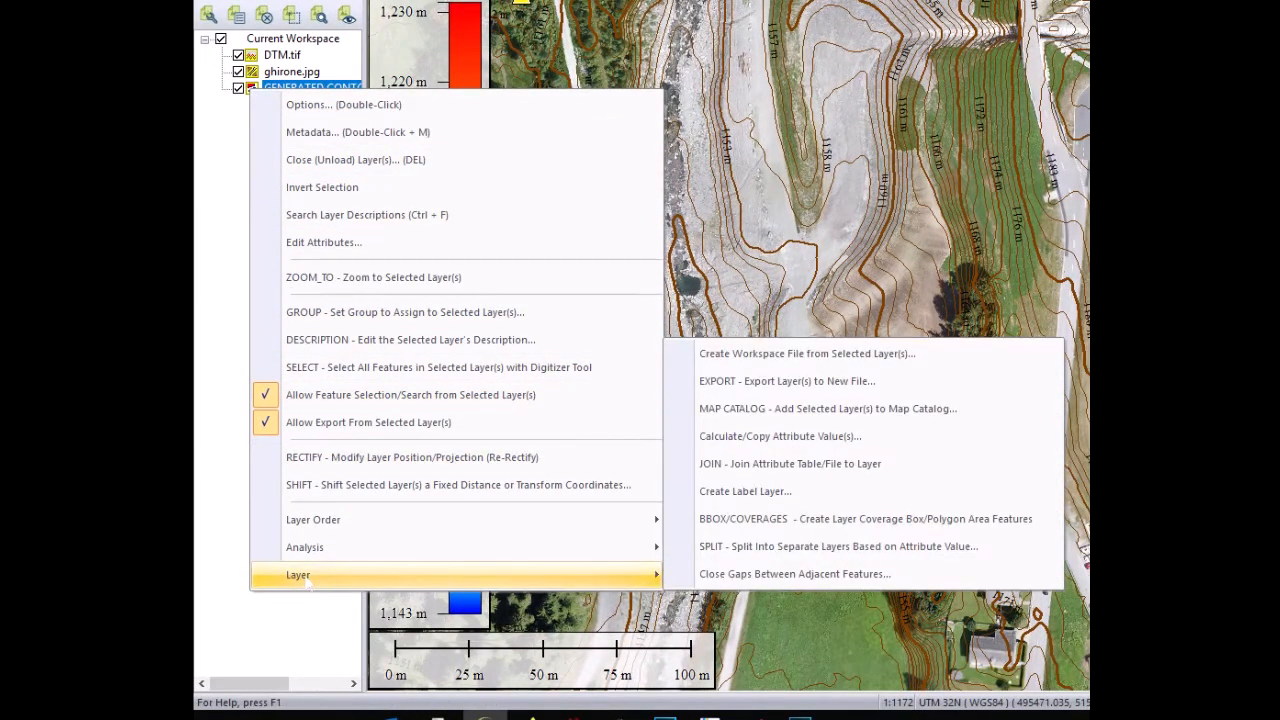
mouse_move(838, 546)
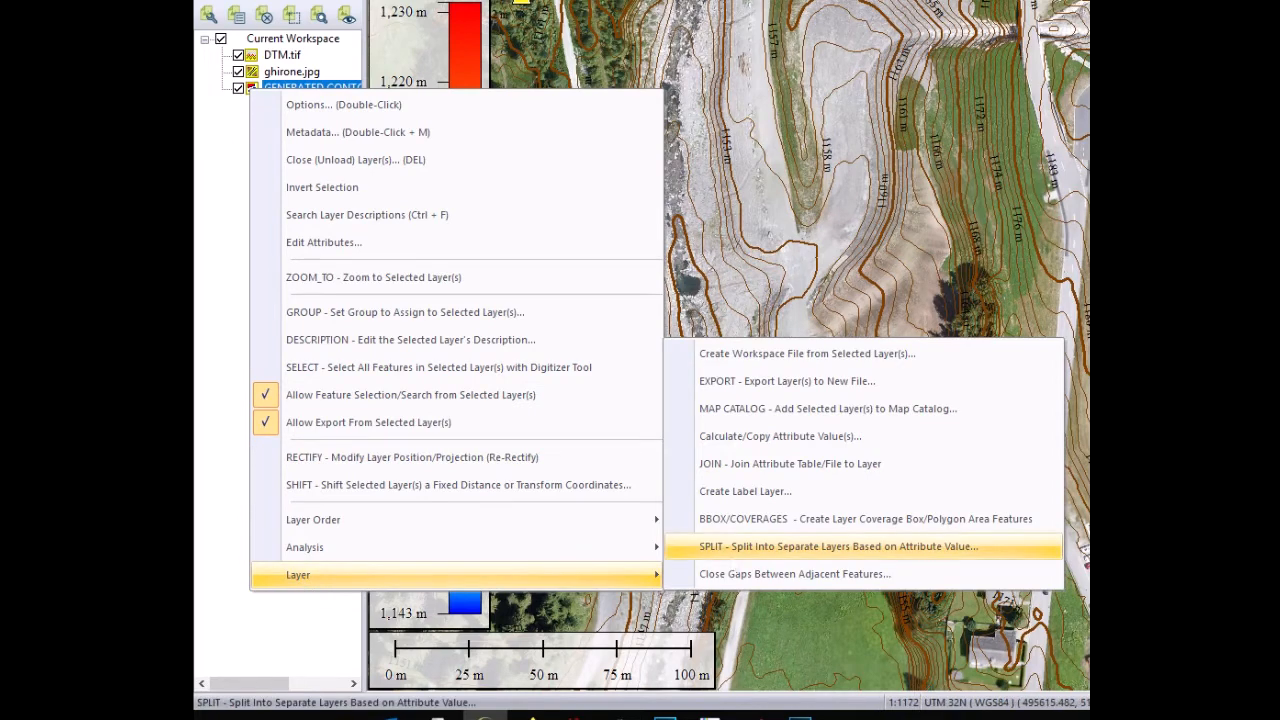
- Split GENERATED CONTOURS 1m into sub-layers by attribute and start a 'less resolution' contour layer
click(862, 546)
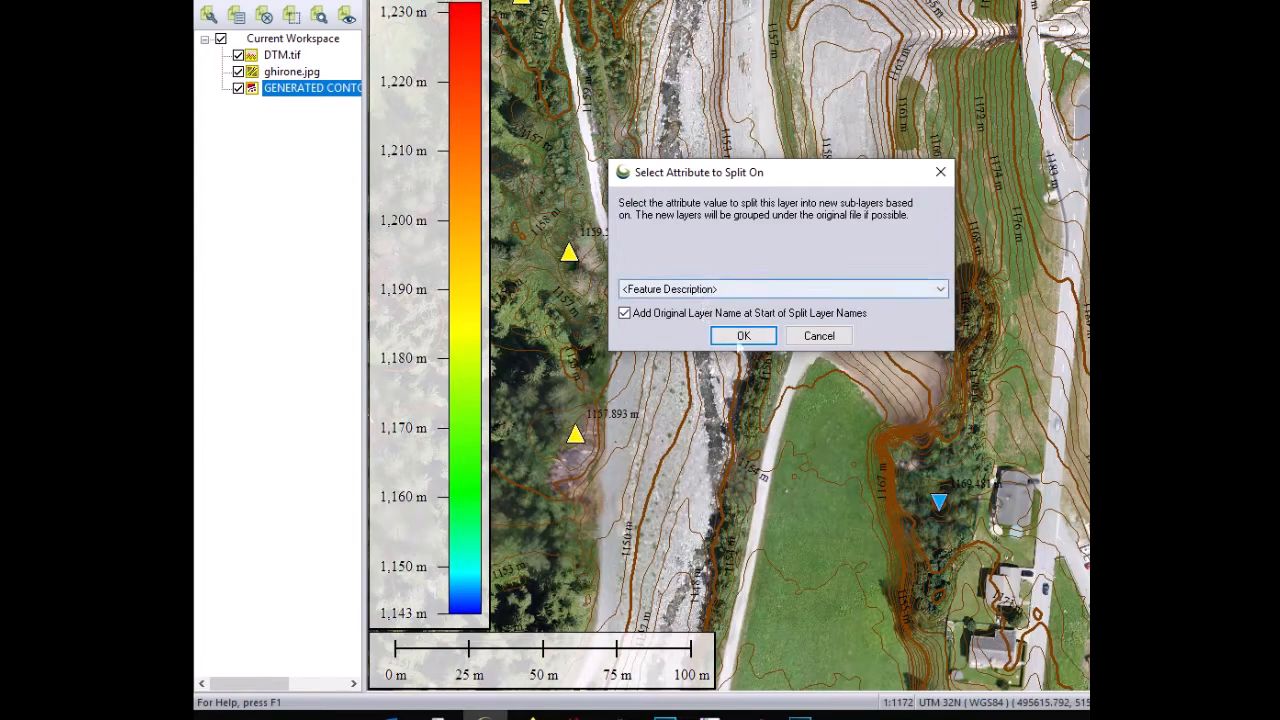
click(744, 336)
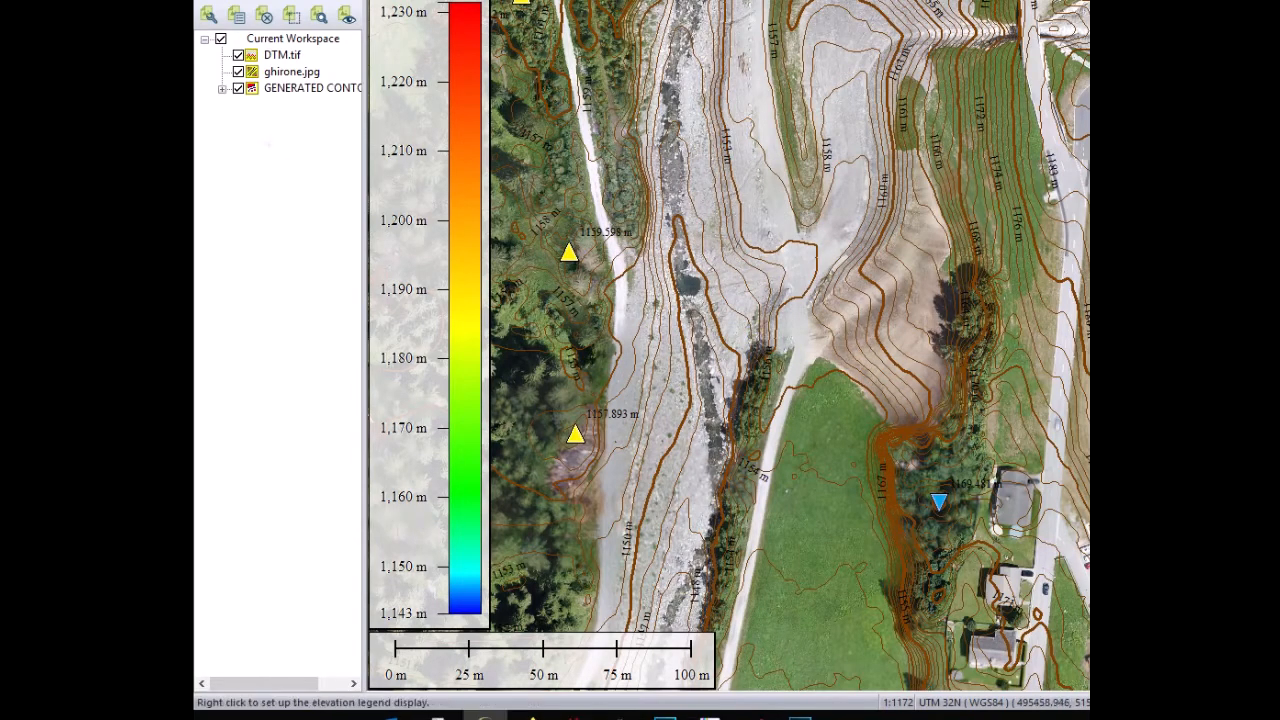
click(222, 88)
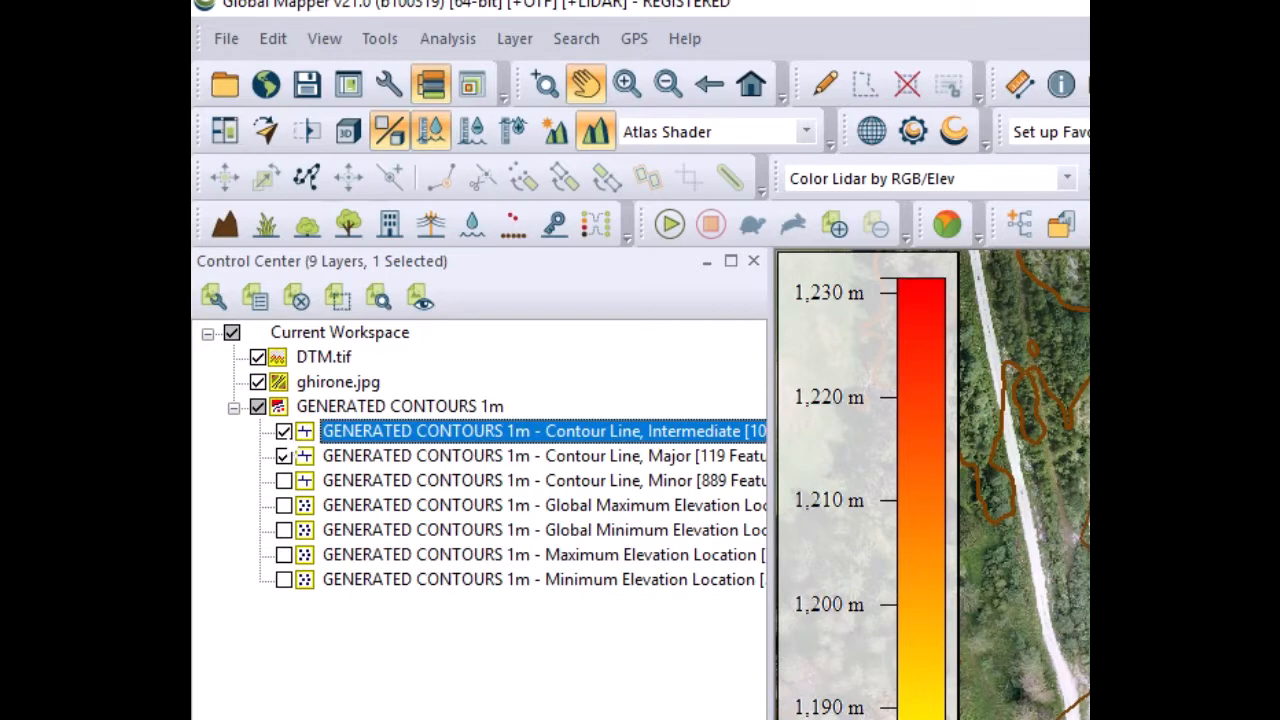
click(284, 432)
text(GENERATED CONTOURS 1m very low )
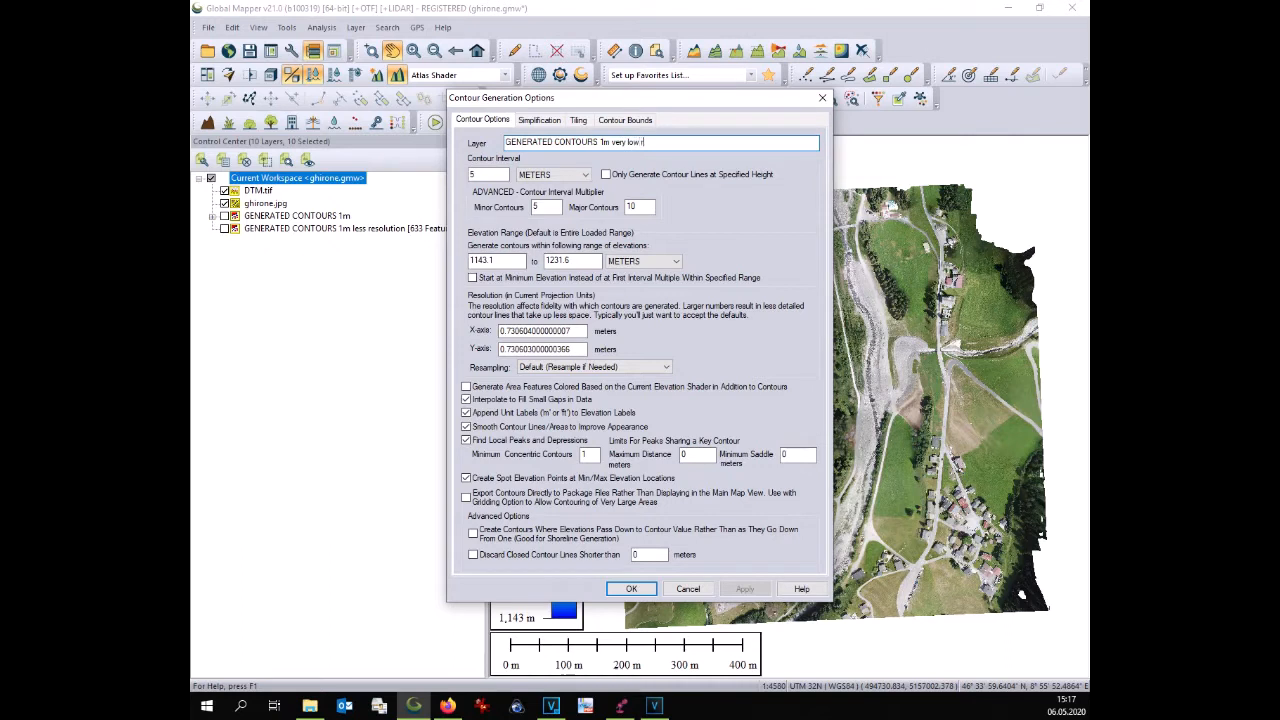
- Generate the 'very low resolution' layer: 1 m interval, X/Y resolution 20 m, 237 features
text(resolution)
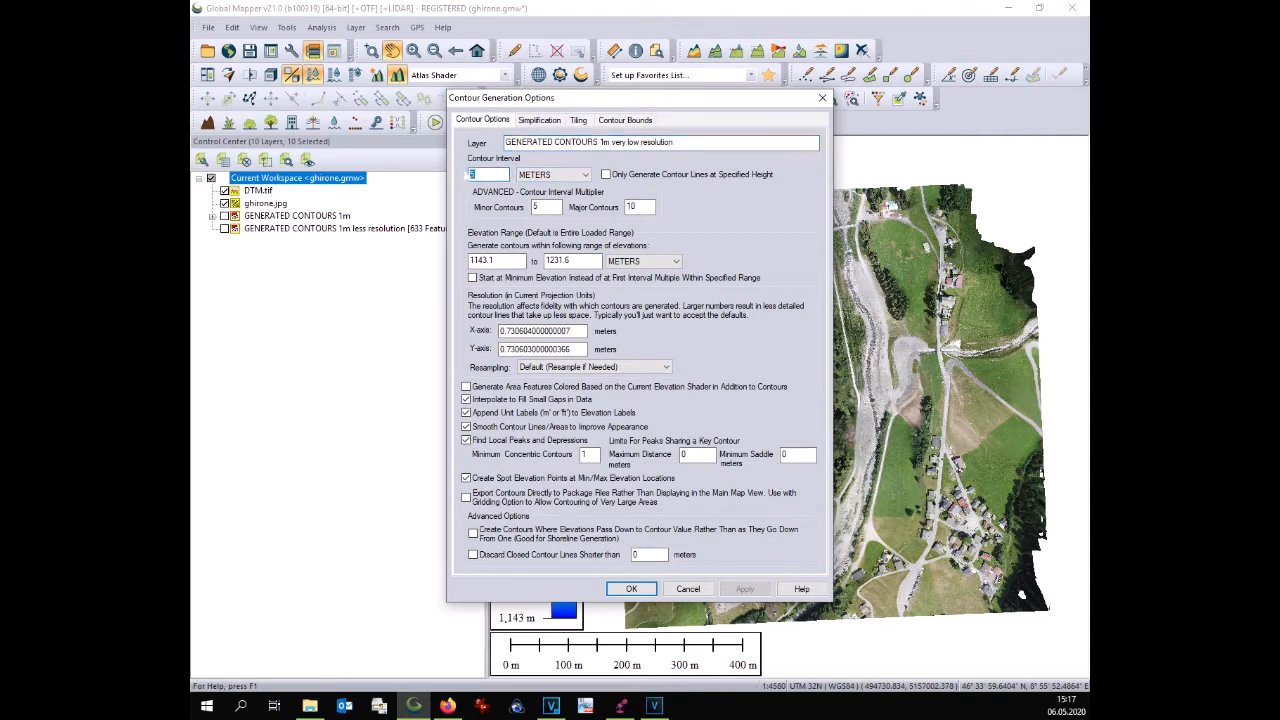
text(1)
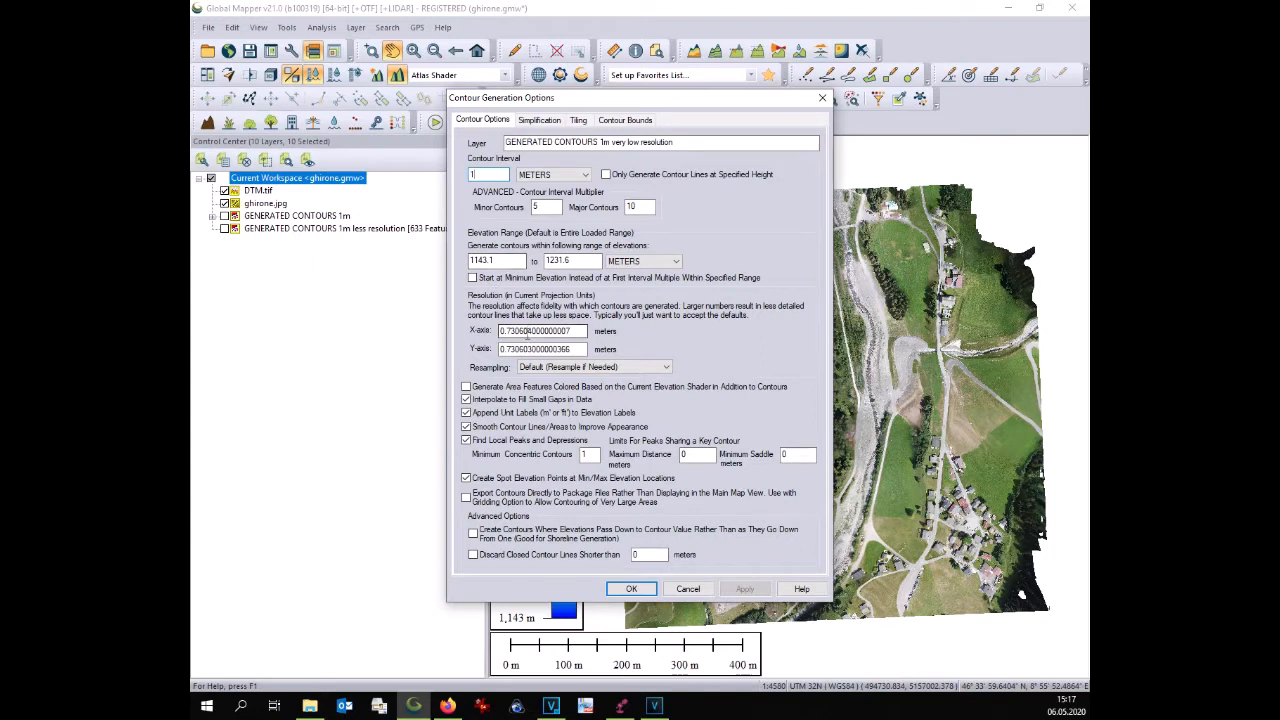
text(20)
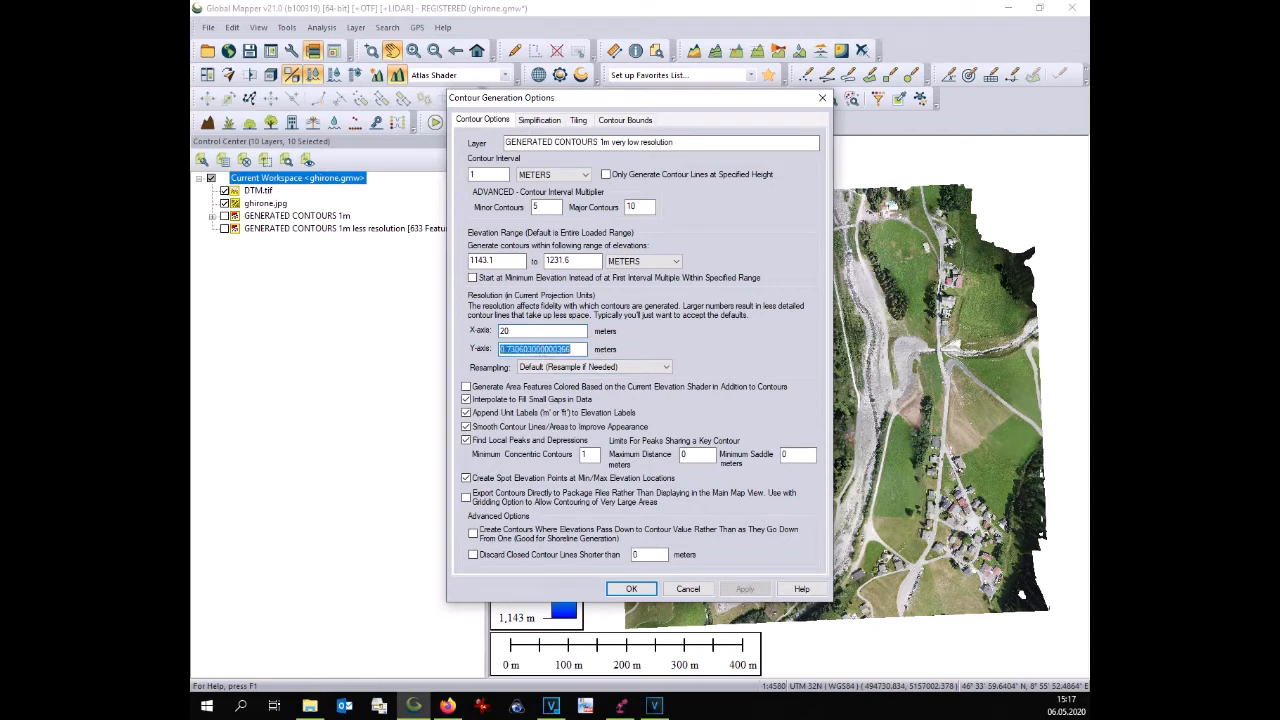
text(20)
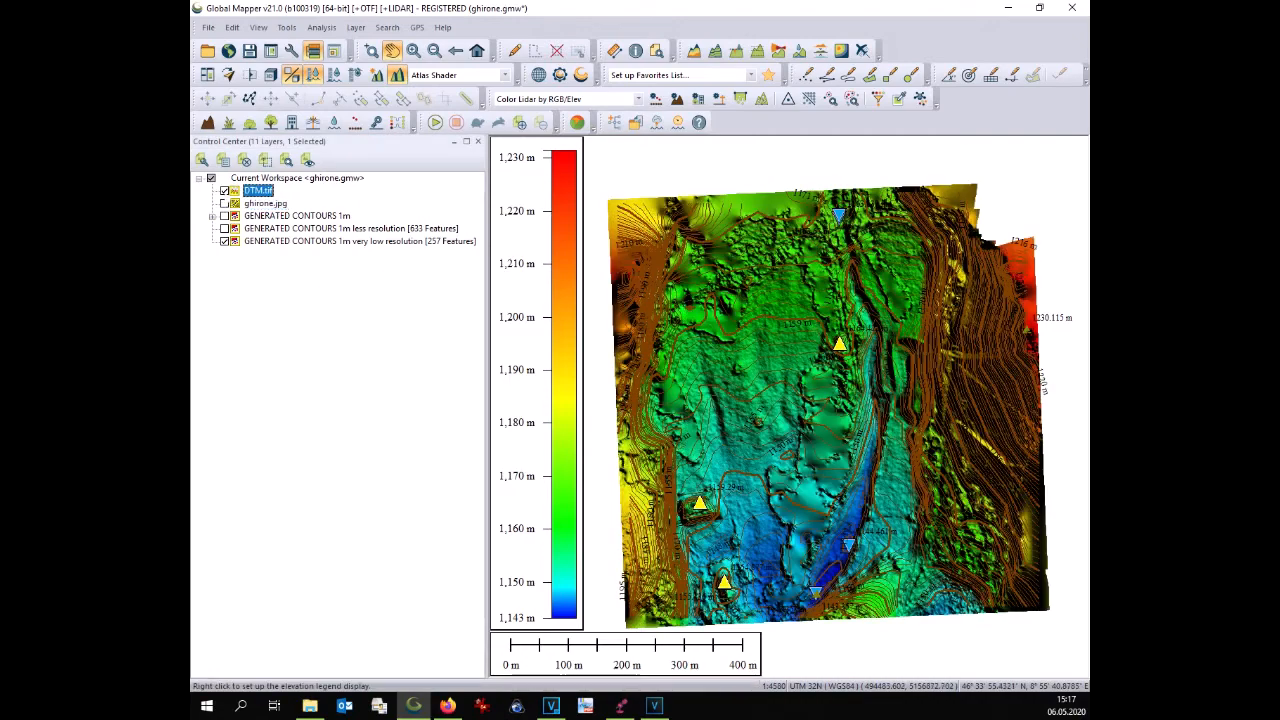
- Hide the DTM and orthophoto, leaving only contours, and pick the very low resolution layer
click(224, 192)
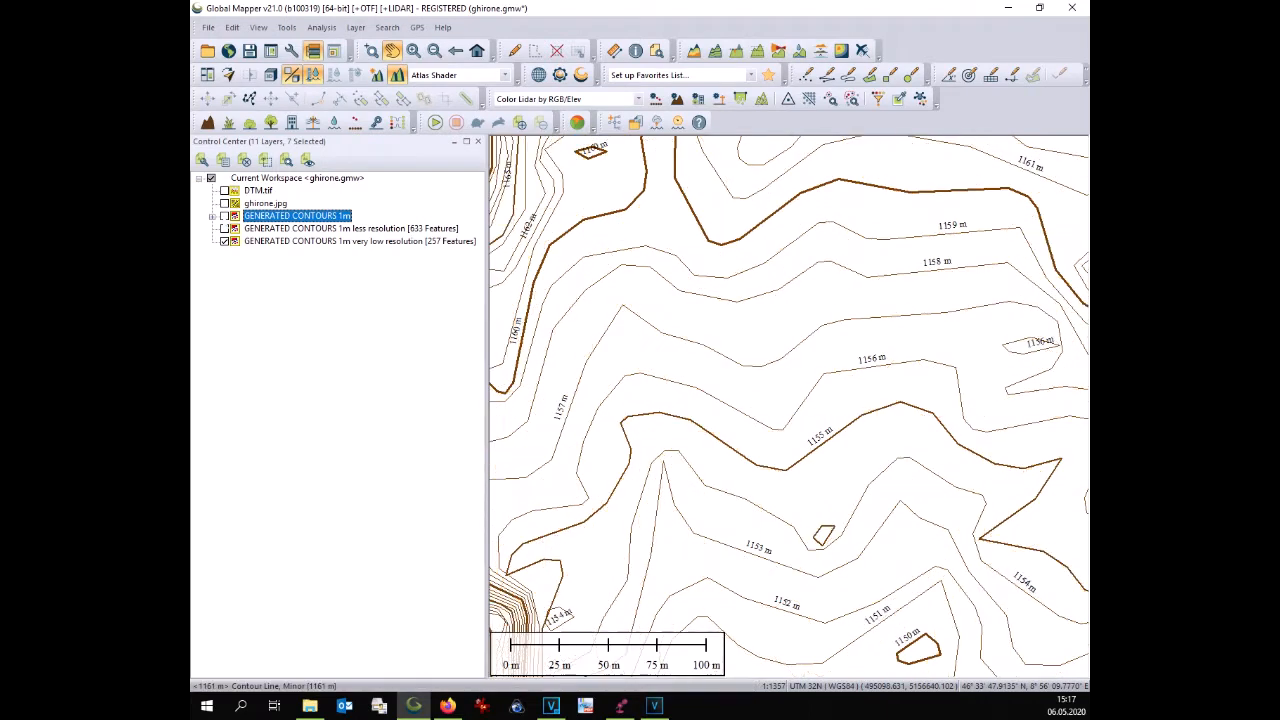
click(358, 240)
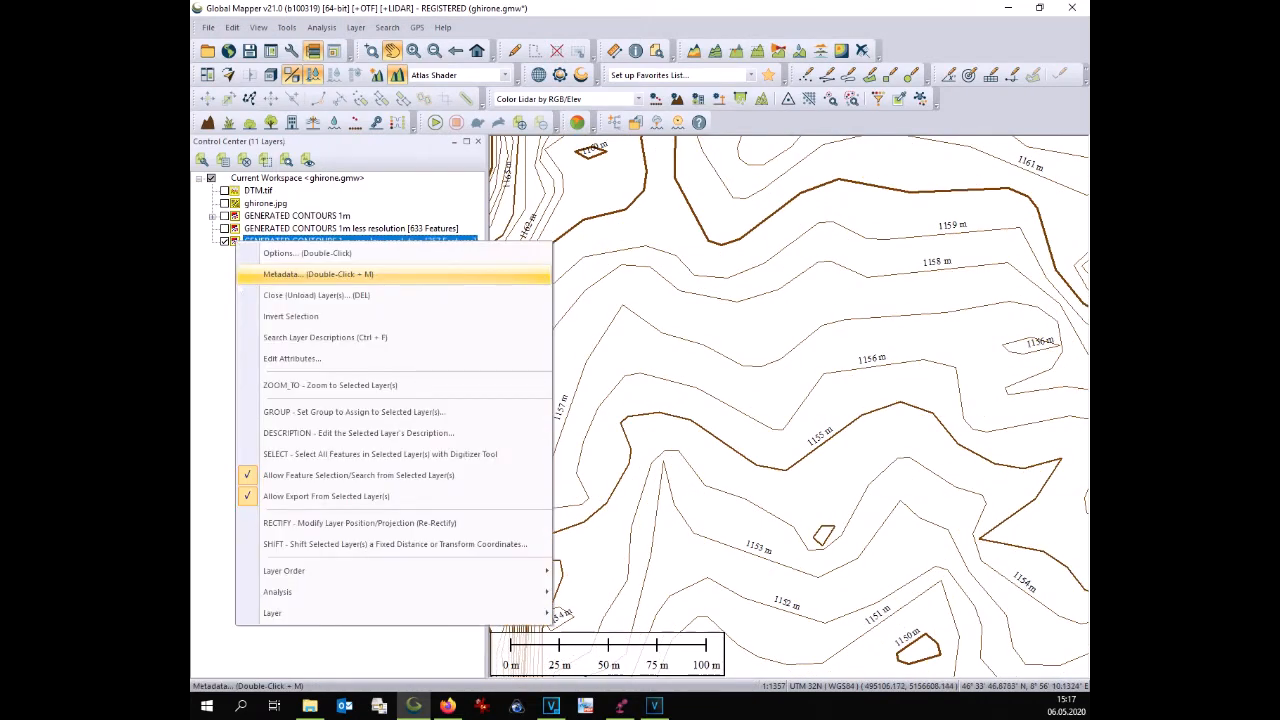
mouse_move(360, 522)
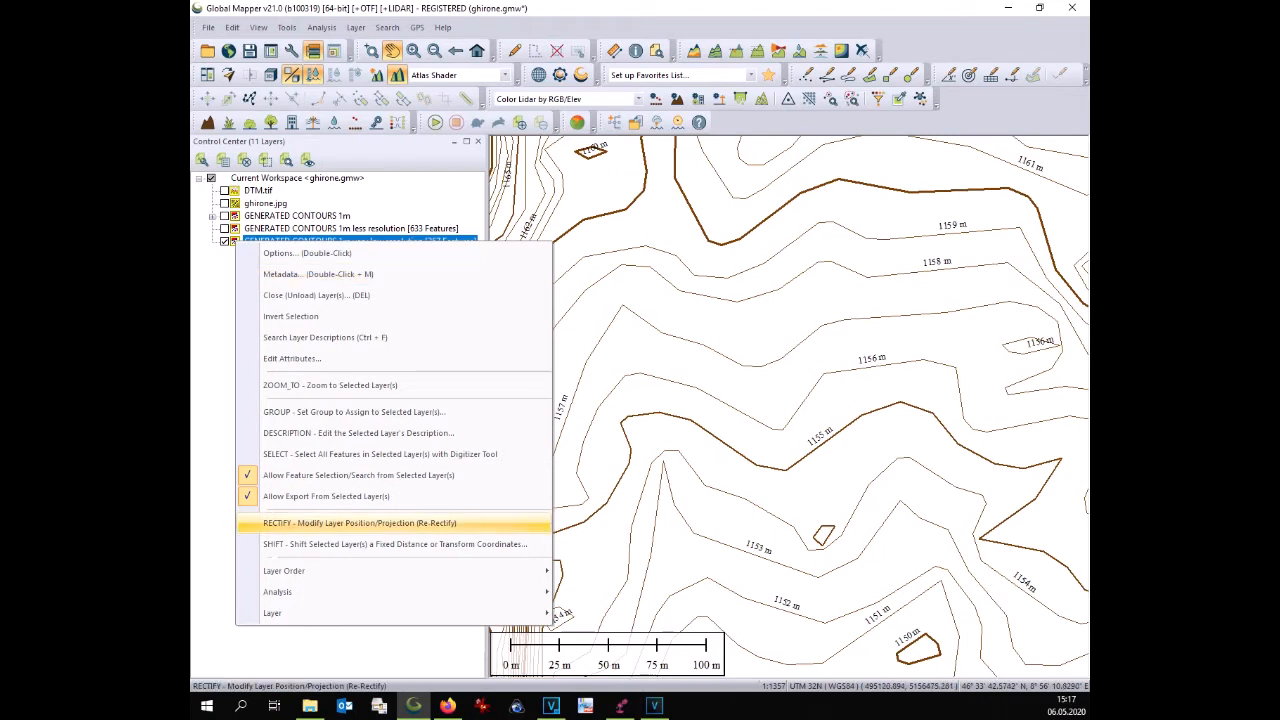
mouse_move(276, 592)
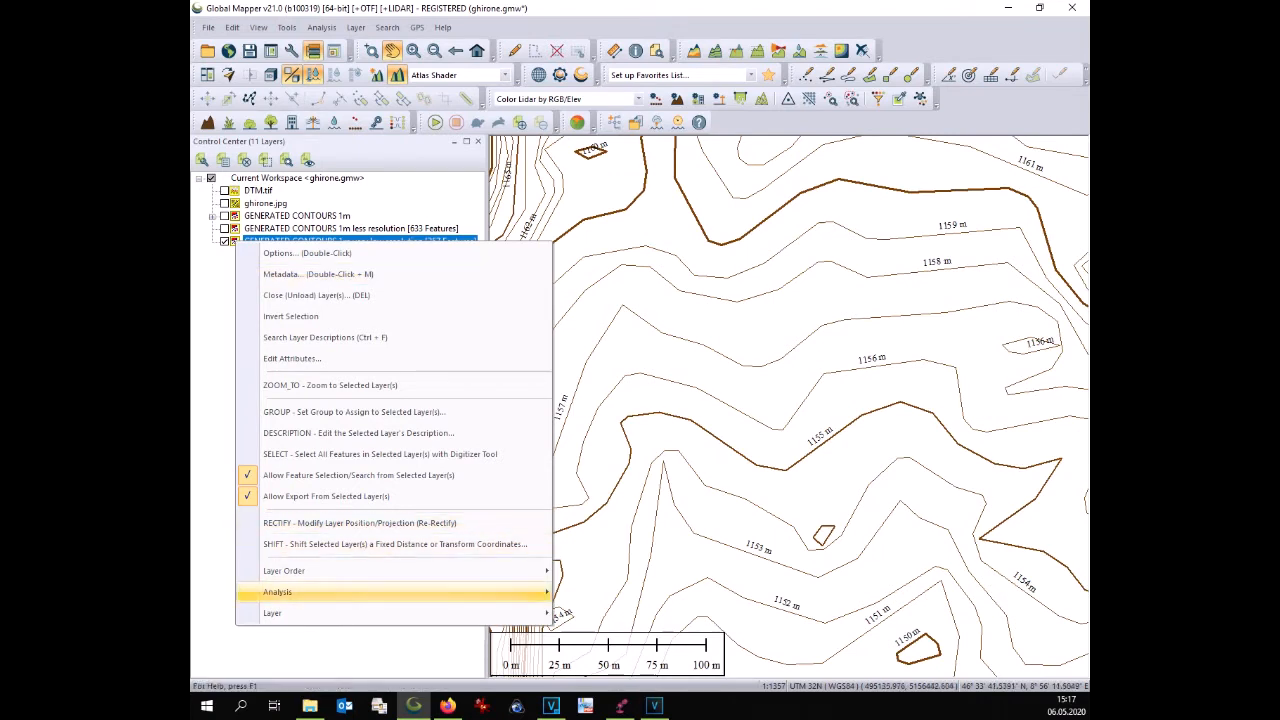
- Split the very low resolution contour layer by Feature Description with original name prefix
click(272, 612)
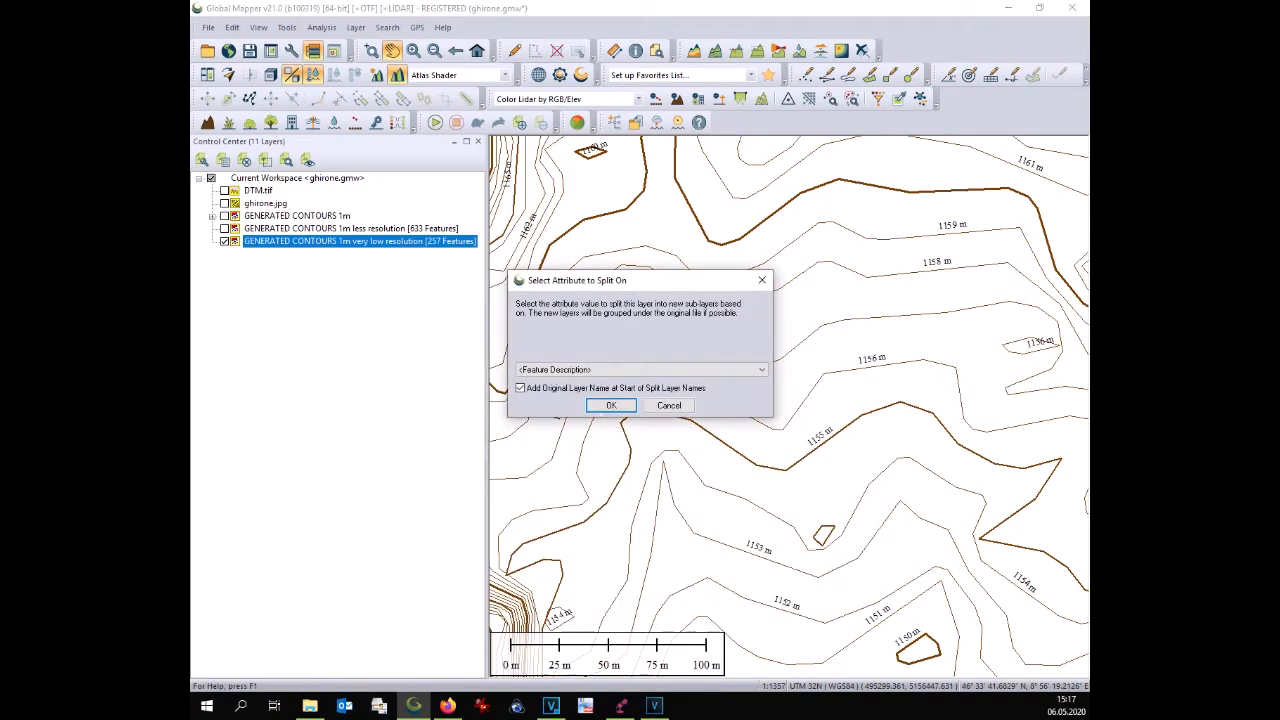
click(612, 404)
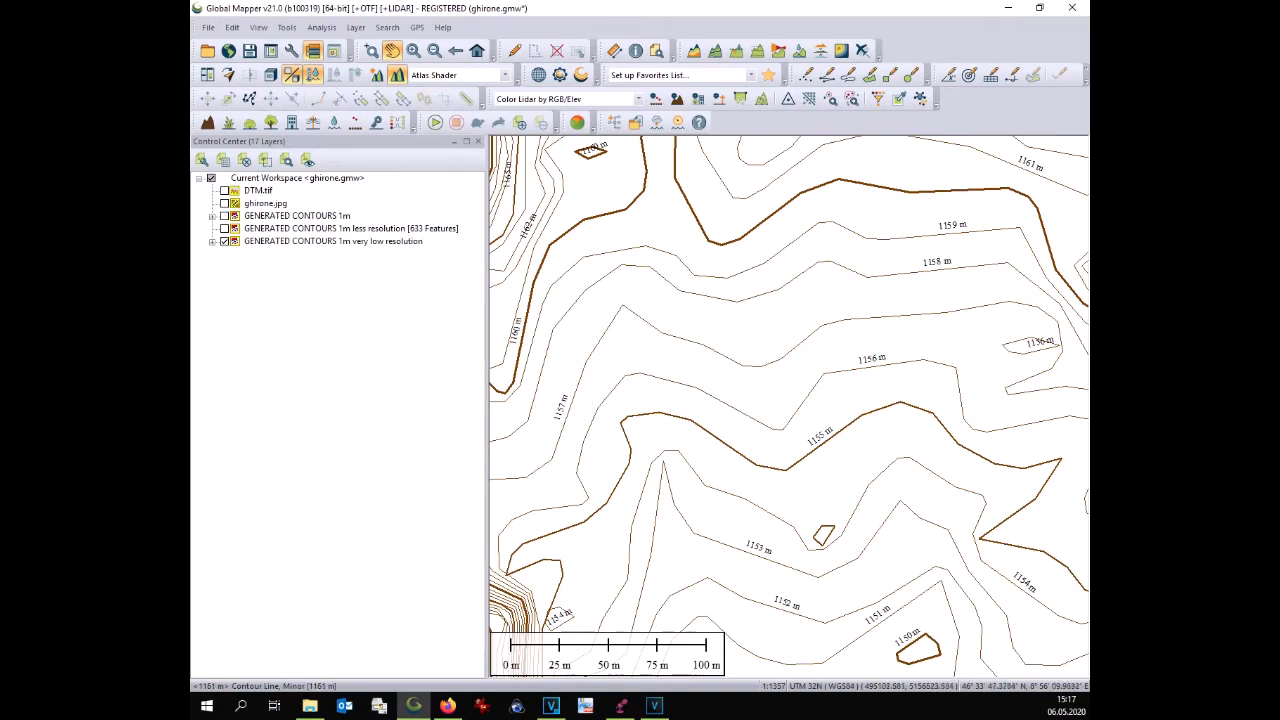
- Expand the split sub-layers, show ghirone.jpg beneath them and turn off the Maximum Elevation Location points
click(212, 240)
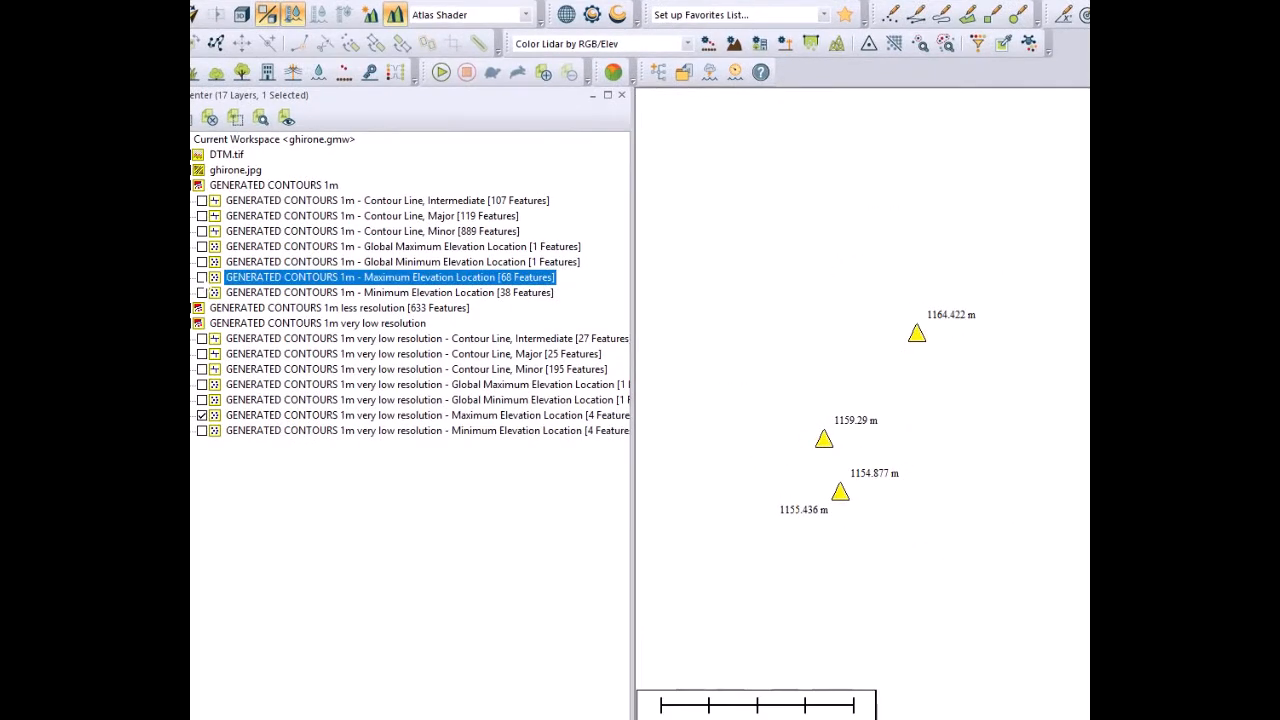
click(236, 170)
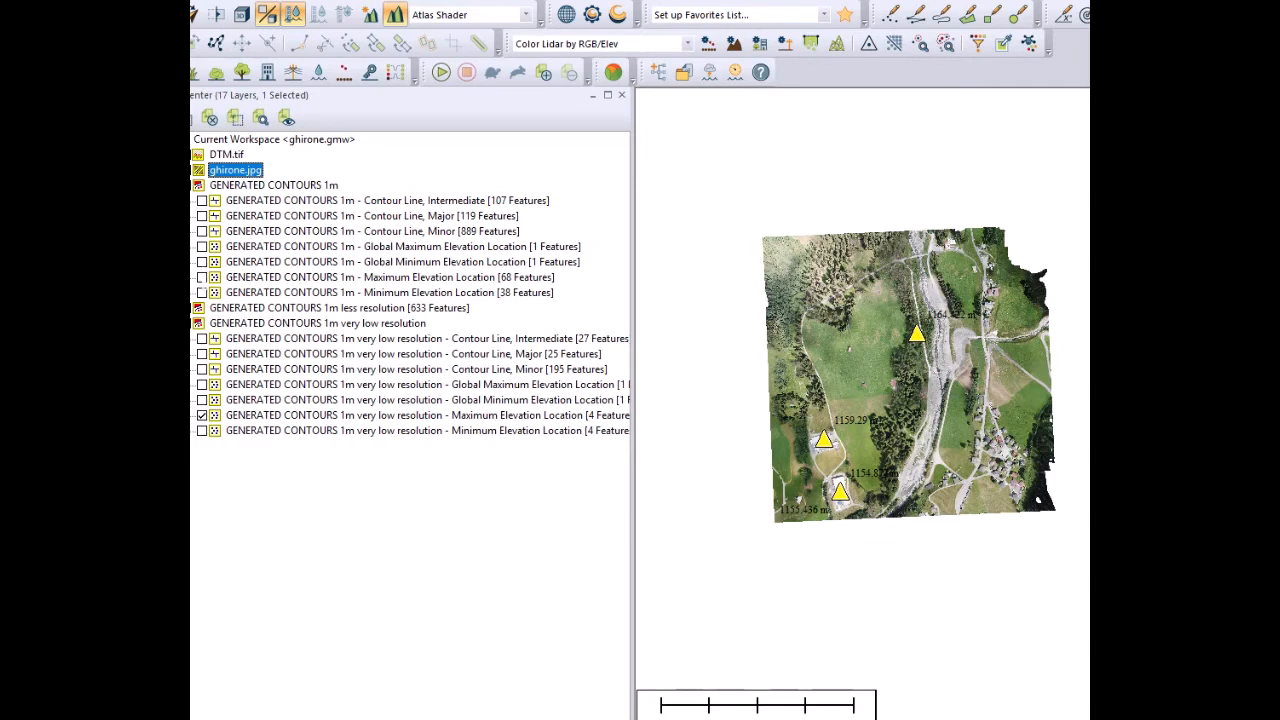
click(202, 276)
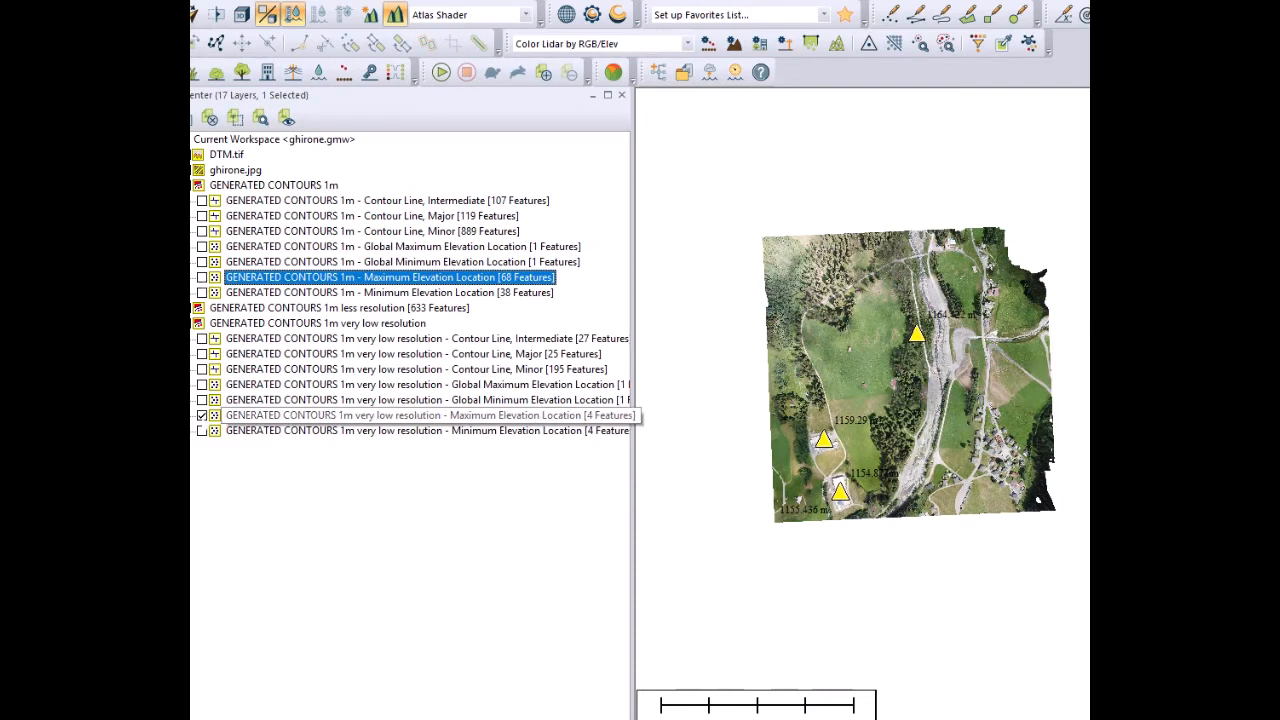
click(202, 414)
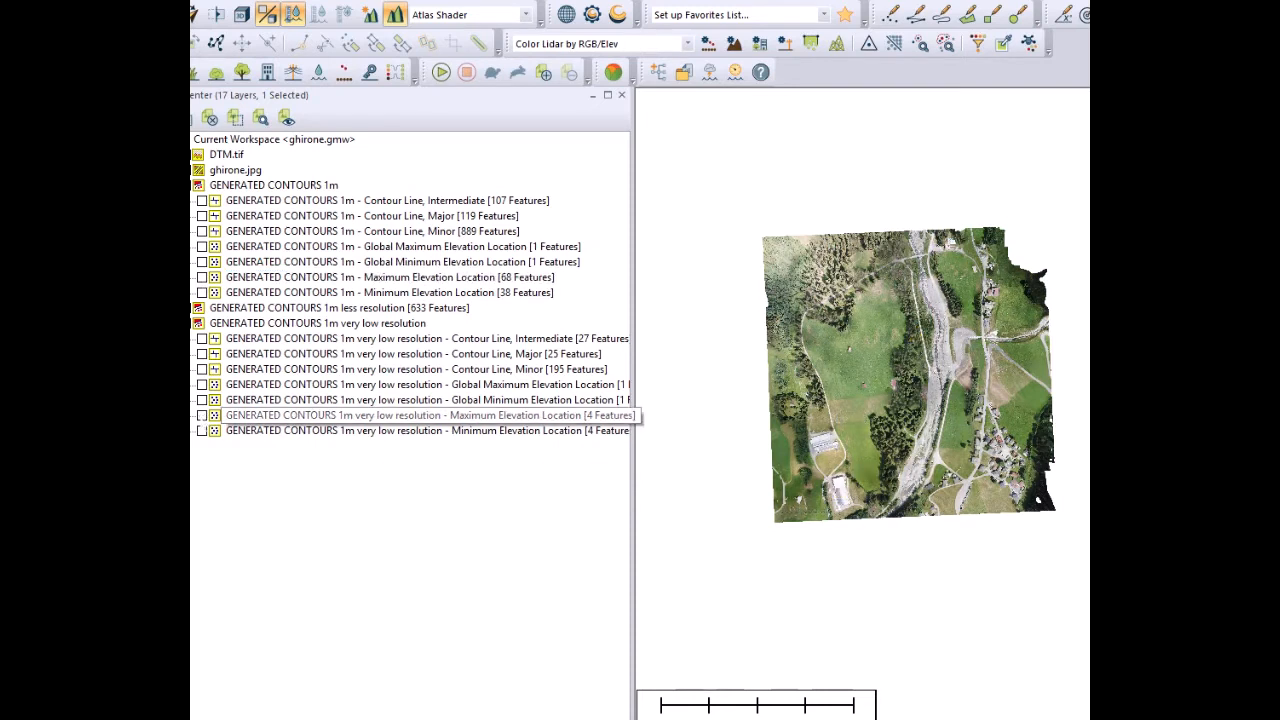
click(430, 414)
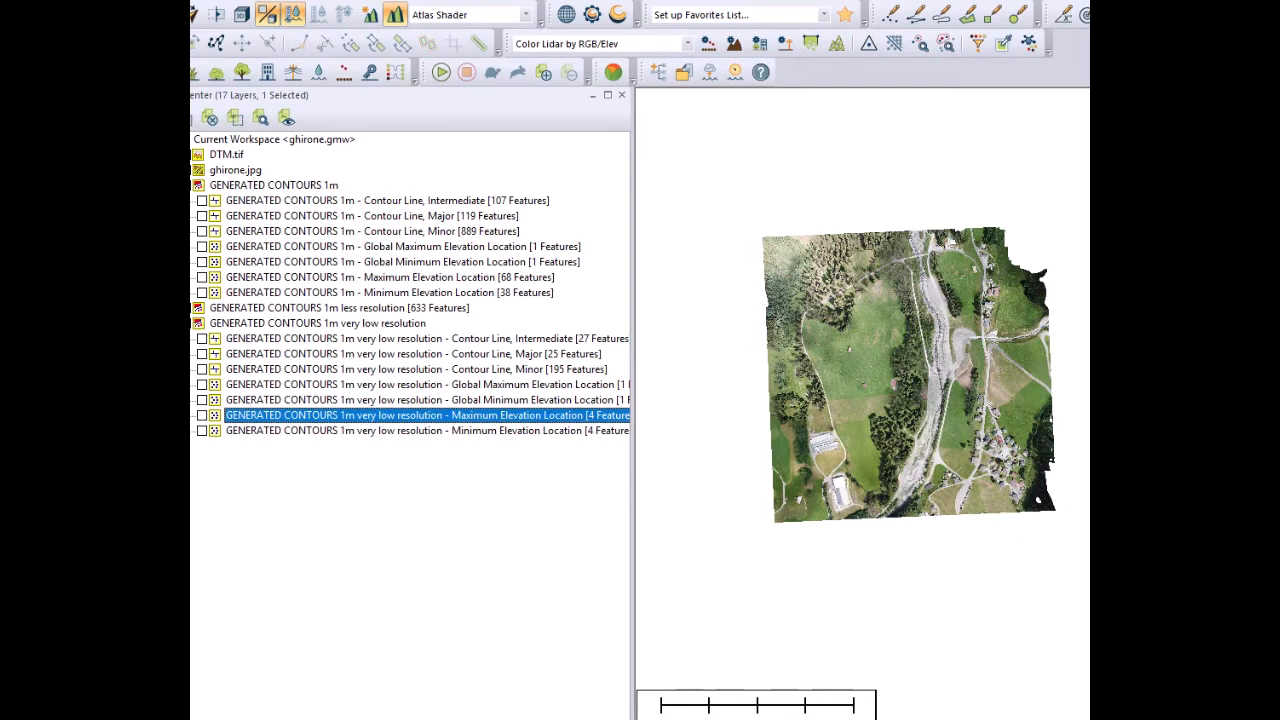